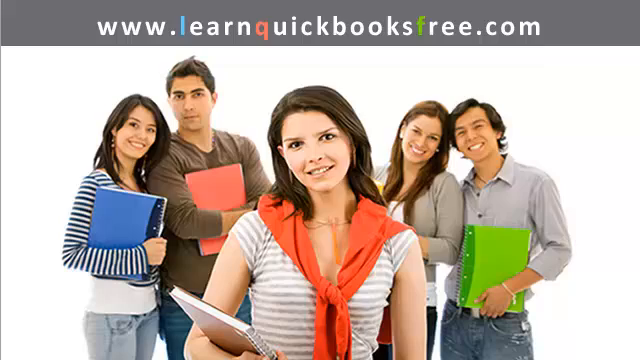
Scroll down to the viewer's comment about moving transactions to a new credit card.
scroll("down", 3)
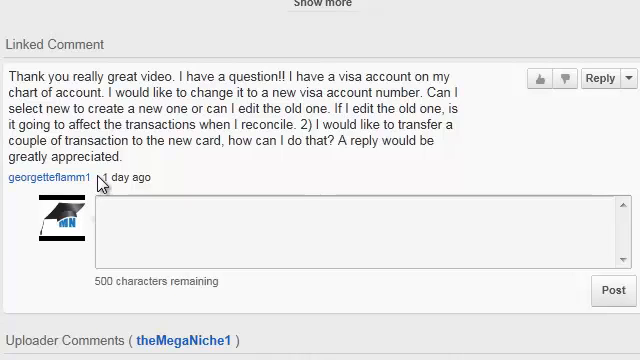
mouse_move(120, 198)
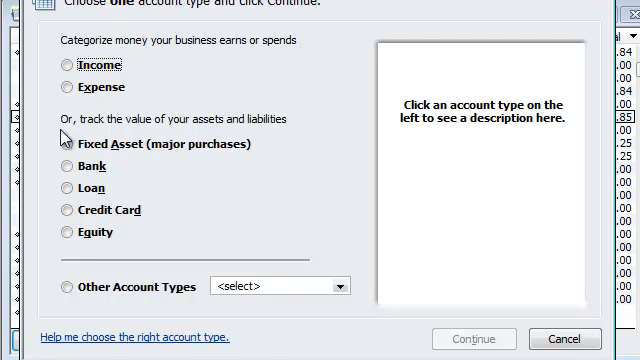
Create a Credit Card type account named Credit Card 002 with its card account number entered.
left_click(66, 210)
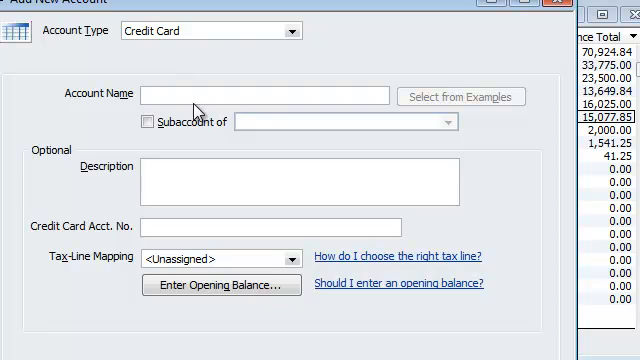
type("Credit Card 002")
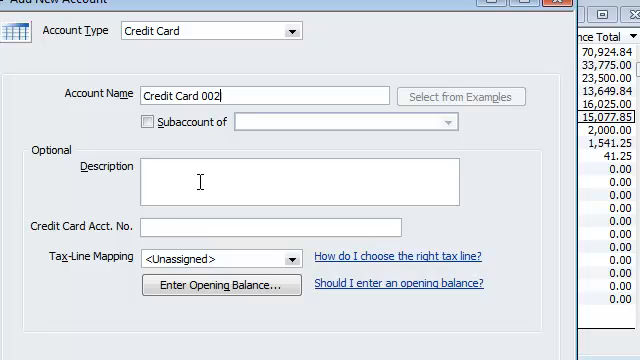
type("7")
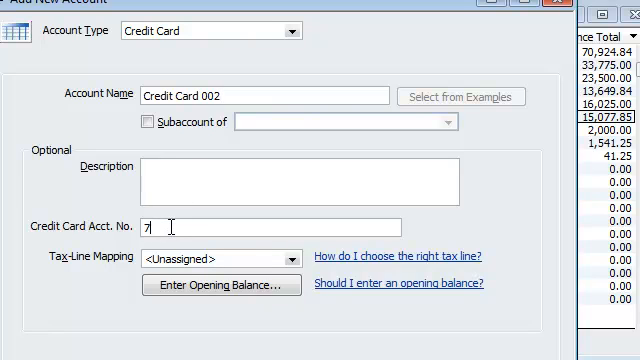
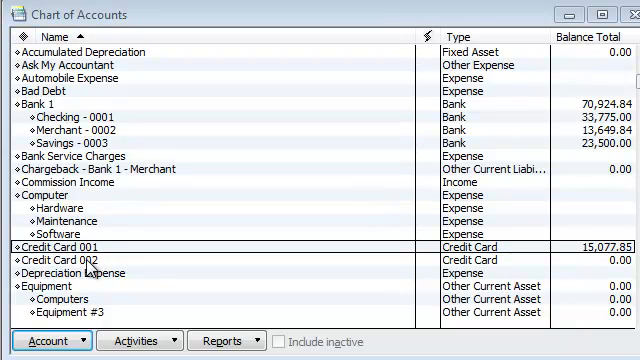
Open Credit Card 001's charge entry from the chart of accounts, confirming the prompt.
left_click(80, 260)
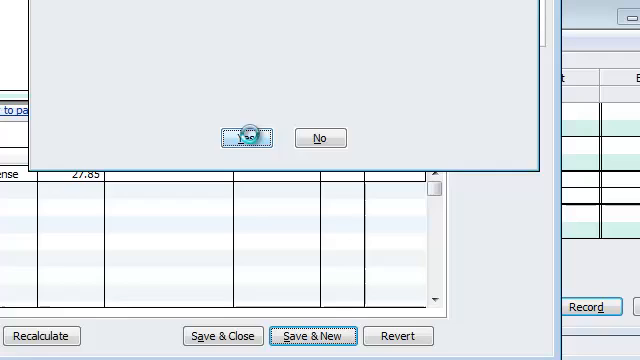
left_click(248, 138)
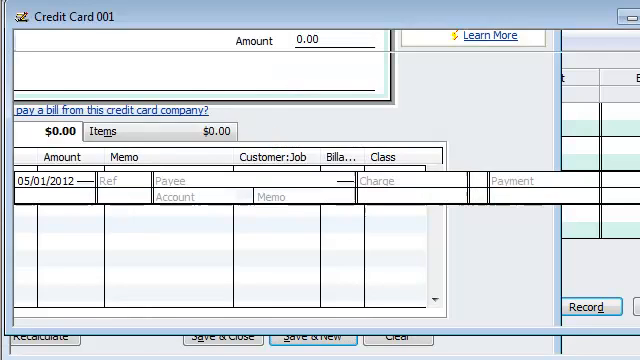